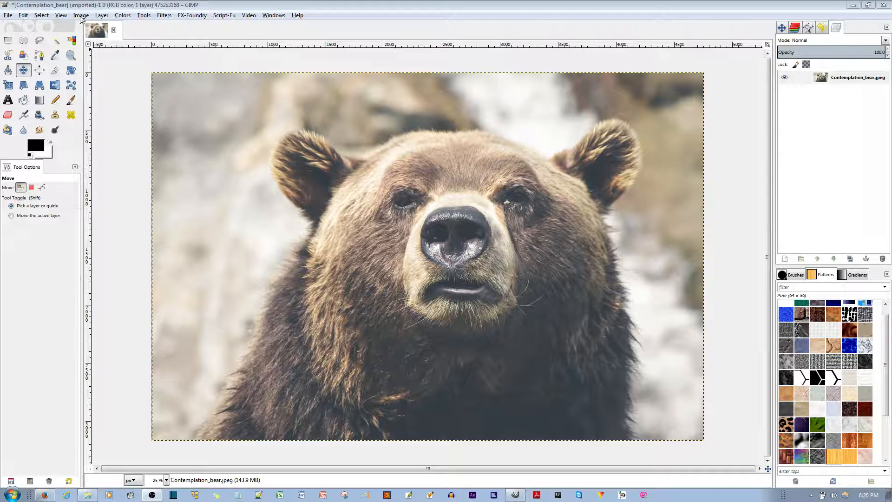
Open the Image menu to reach the percentage-based New Guide option.
left_click(81, 15)
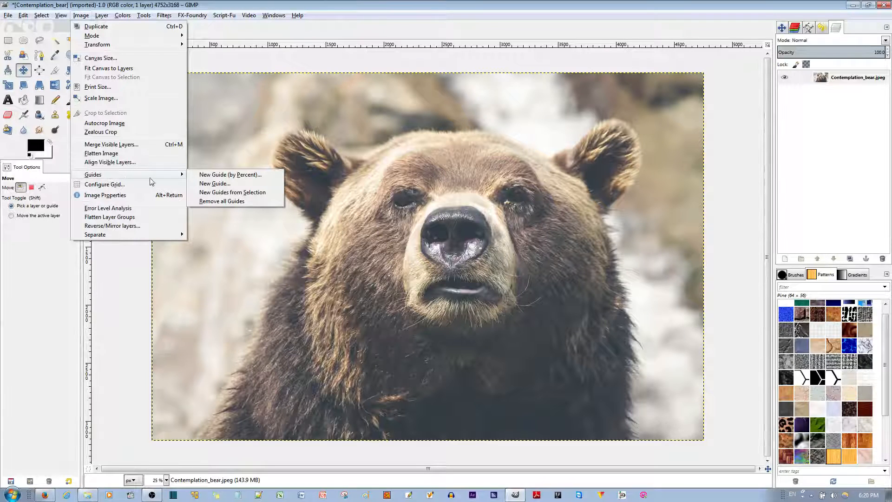
mouse_move(230, 175)
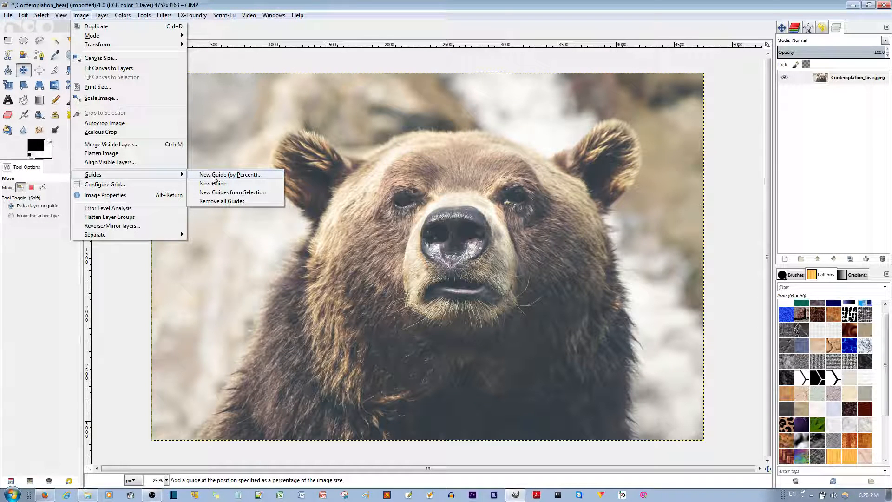
mouse_move(239, 177)
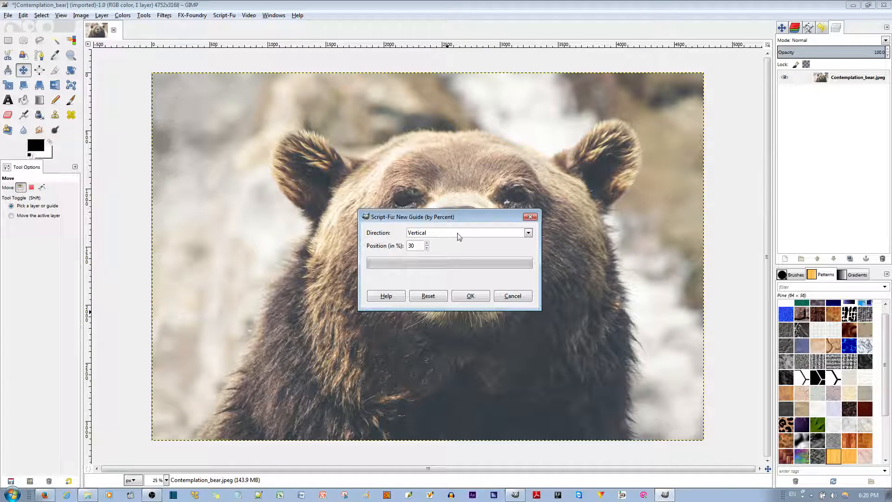
Add a horizontal guide at 50% of the bear photo's height.
left_click(526, 232)
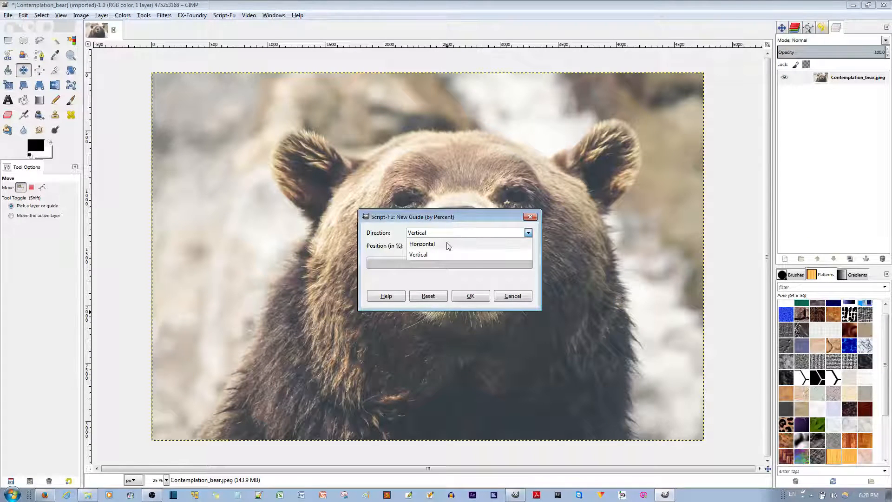
left_click(421, 244)
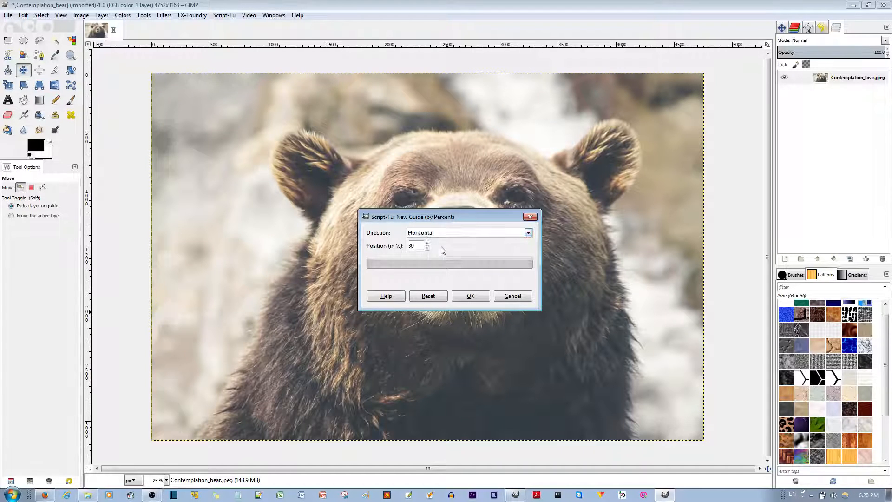
mouse_move(375, 248)
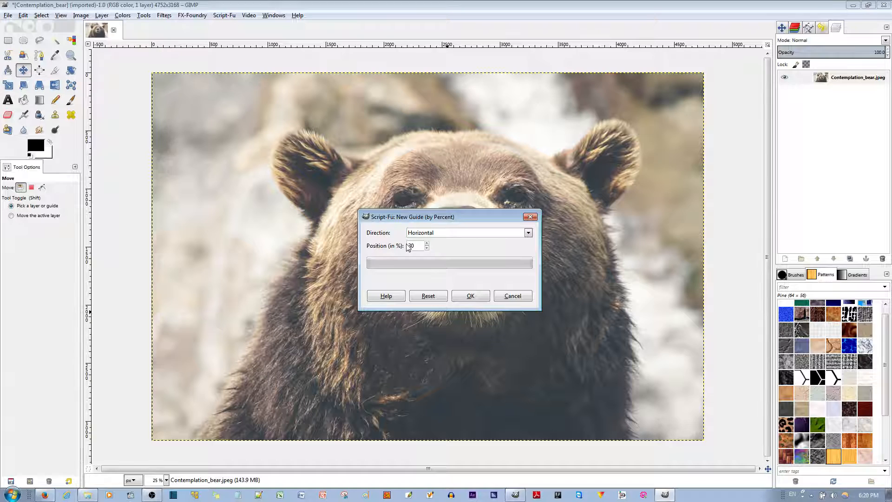
triple_click(414, 246)
type("50")
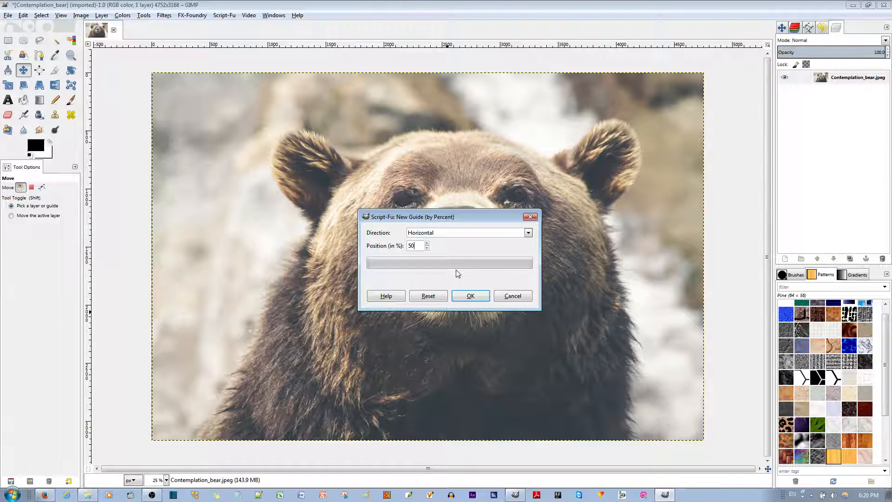
left_click(470, 295)
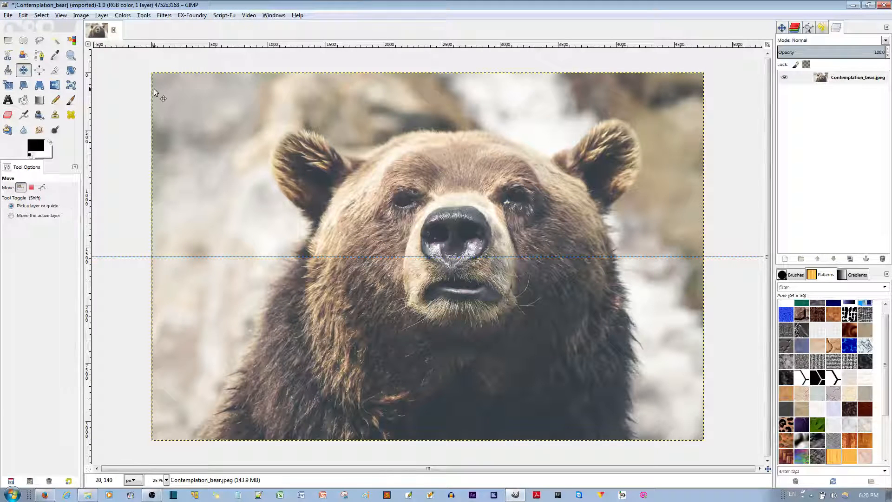
Open Image > Guides > New Guide to place a guide by pixels.
left_click(81, 15)
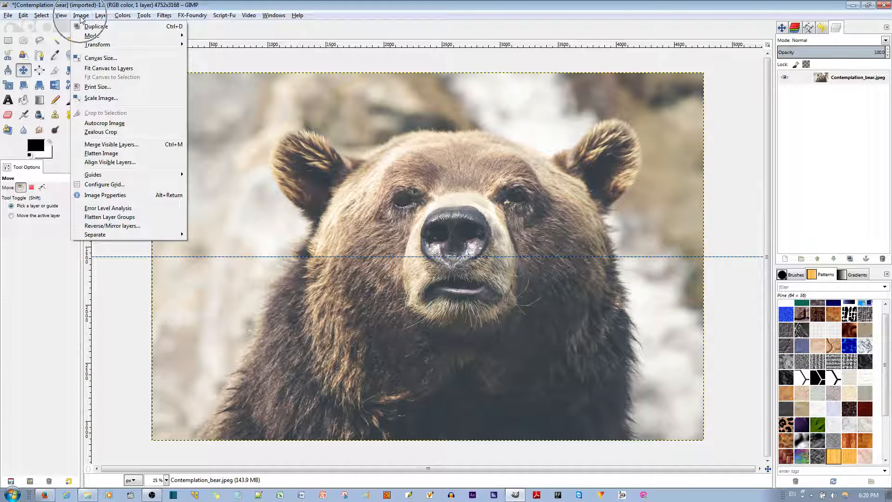
left_click(93, 174)
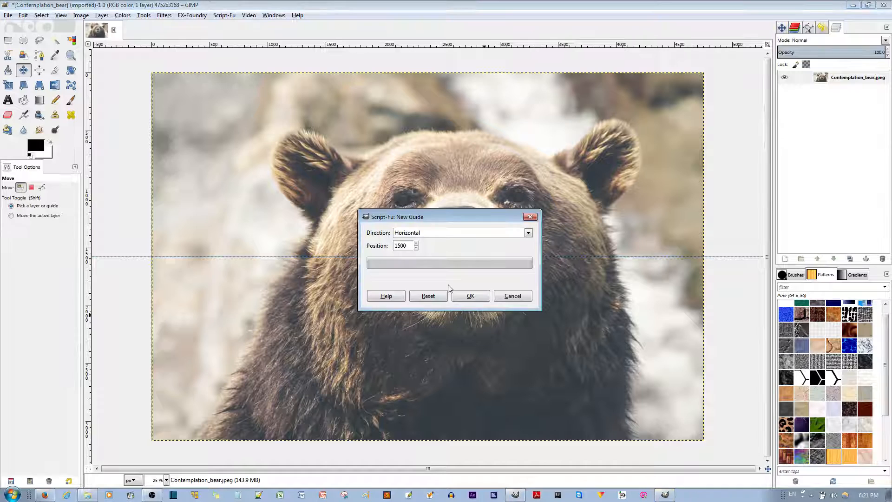
Add a vertical guide at position 500 px.
left_click(527, 233)
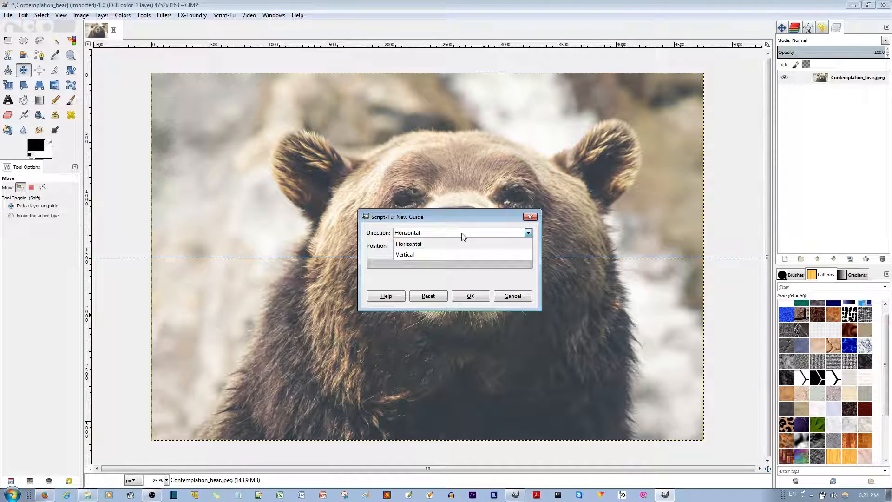
mouse_move(454, 259)
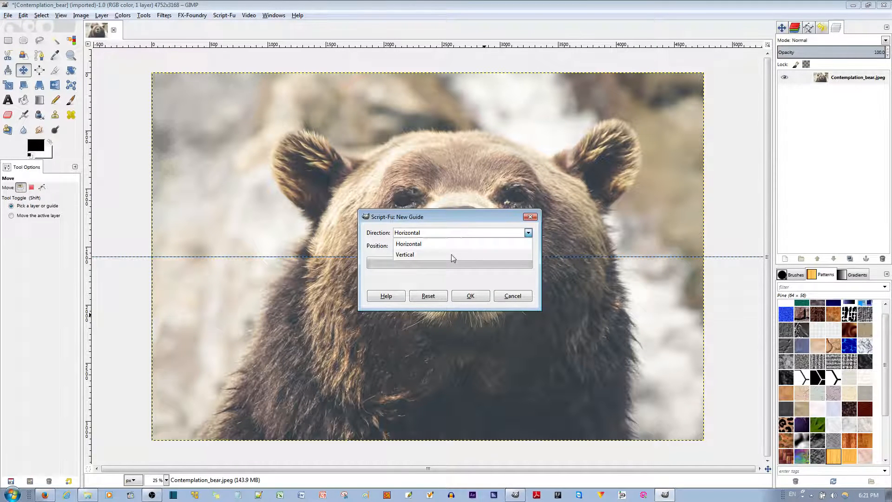
left_click(405, 254)
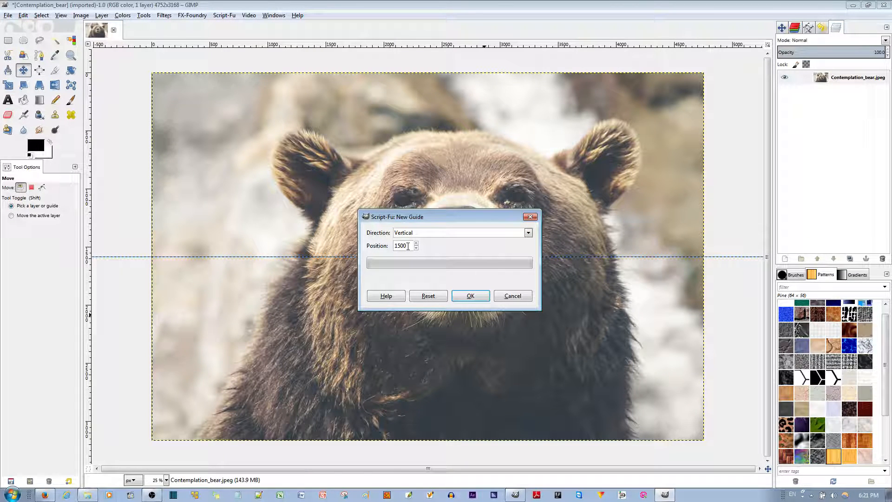
triple_click(401, 245)
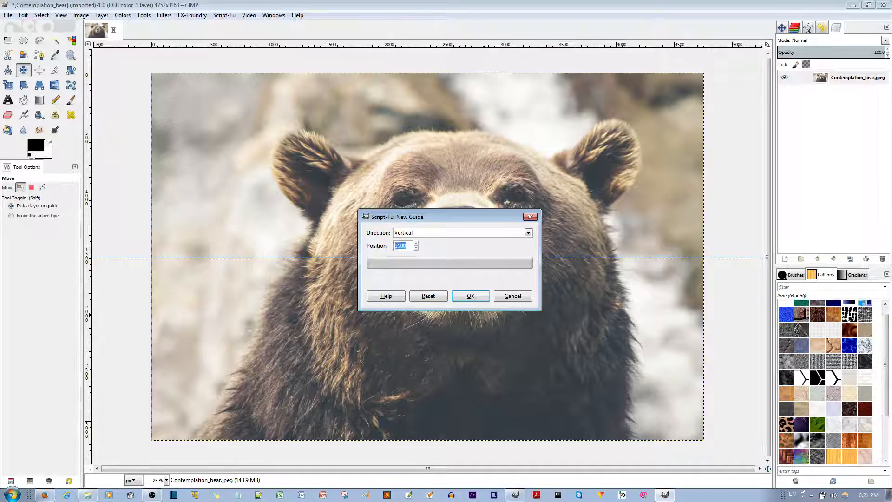
type("5")
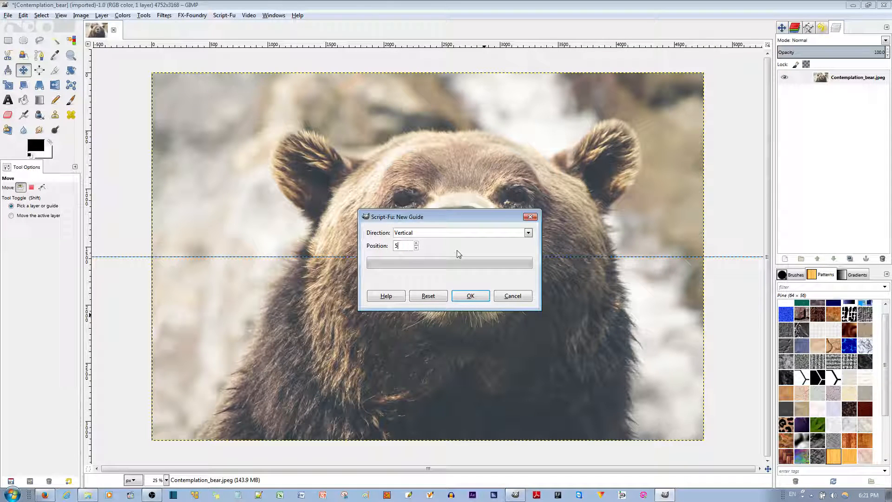
type("00")
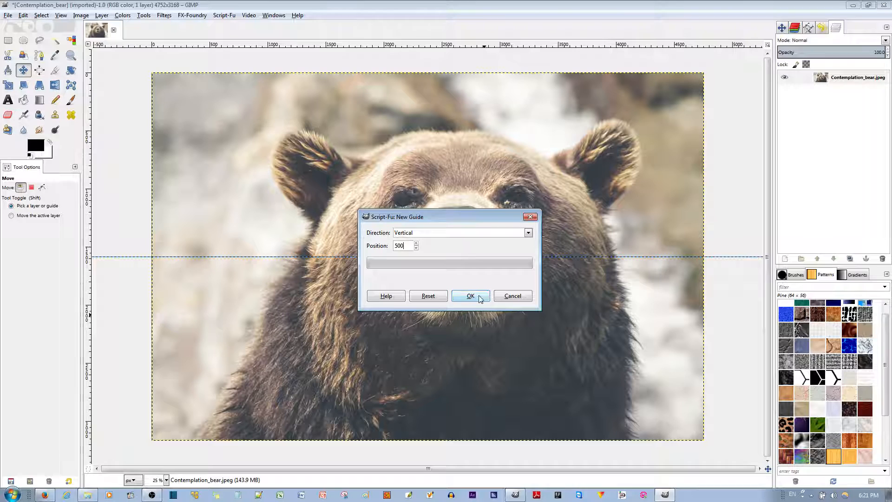
left_click(470, 295)
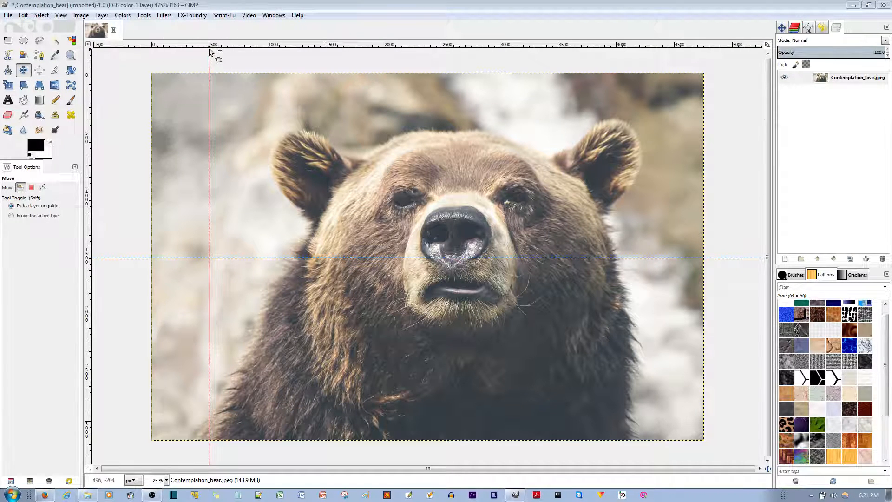
mouse_move(212, 148)
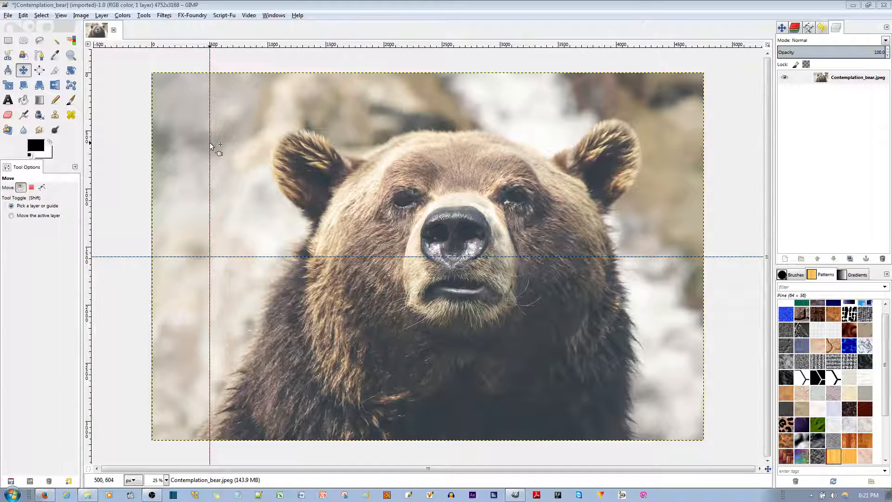